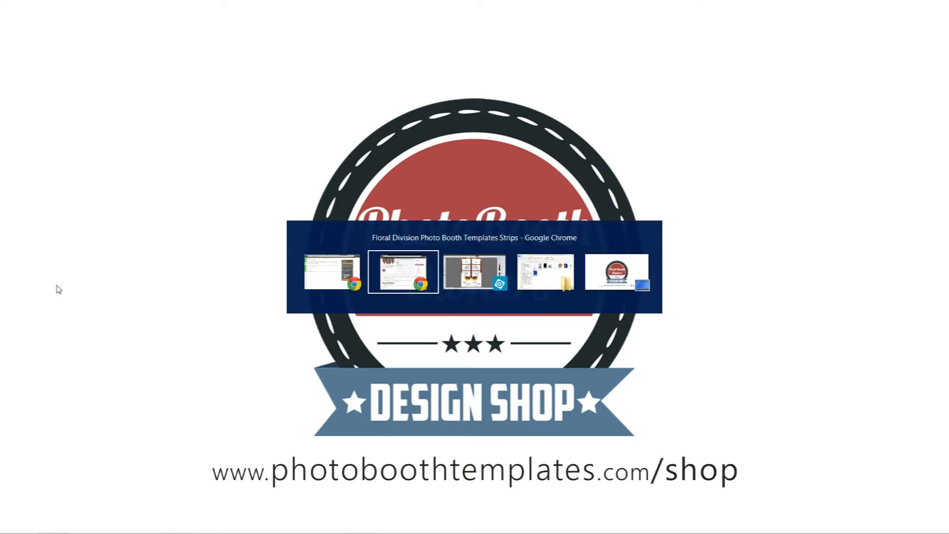
Switch to the Chrome window showing the Floral Division photo booth strips product page
{"action": "left_click", "coordinate": [402, 272]}
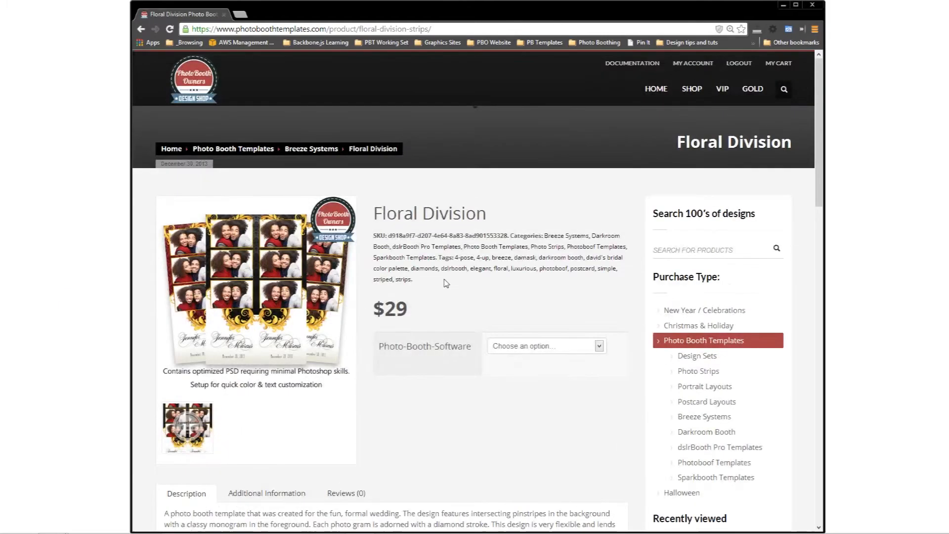
{"action": "mouse_move", "coordinate": [467, 189]}
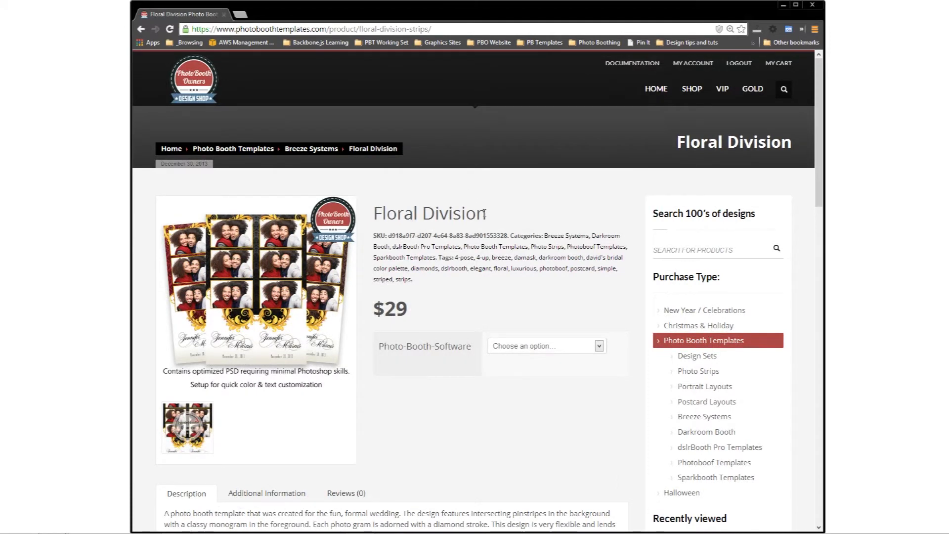
Review the description's David's Bridal palette and package contents, then return to Photoshop Elements
{"action": "scroll", "scroll_direction": "down", "scroll_amount": 3}
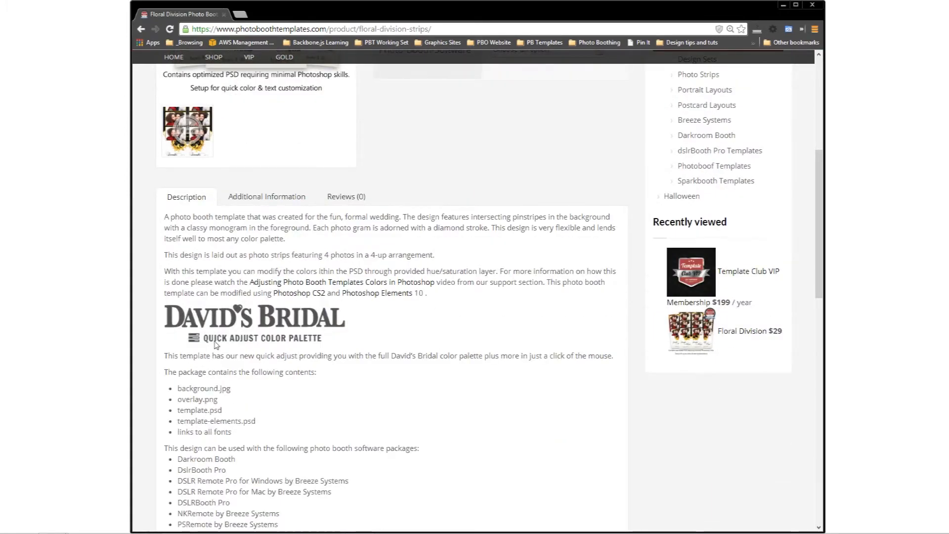
{"action": "mouse_move", "coordinate": [337, 434]}
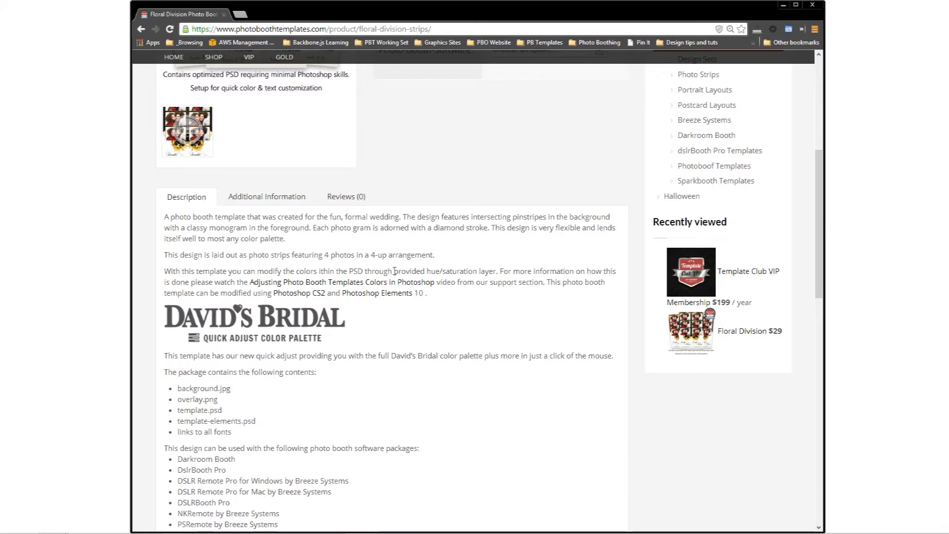
{"action": "key", "text": "alt+tab"}
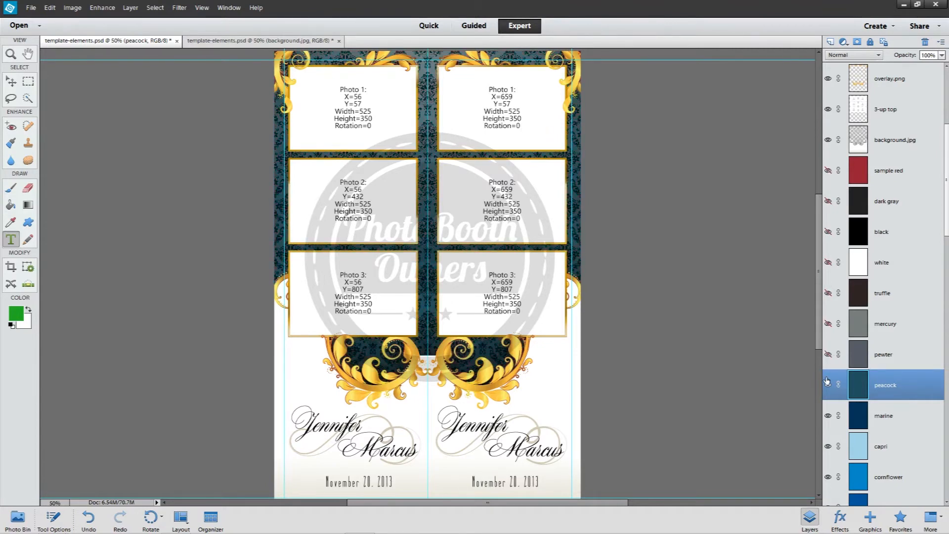
Make the peacock colour swatch layer visible on the three-photo strip template
{"action": "left_click", "coordinate": [828, 385]}
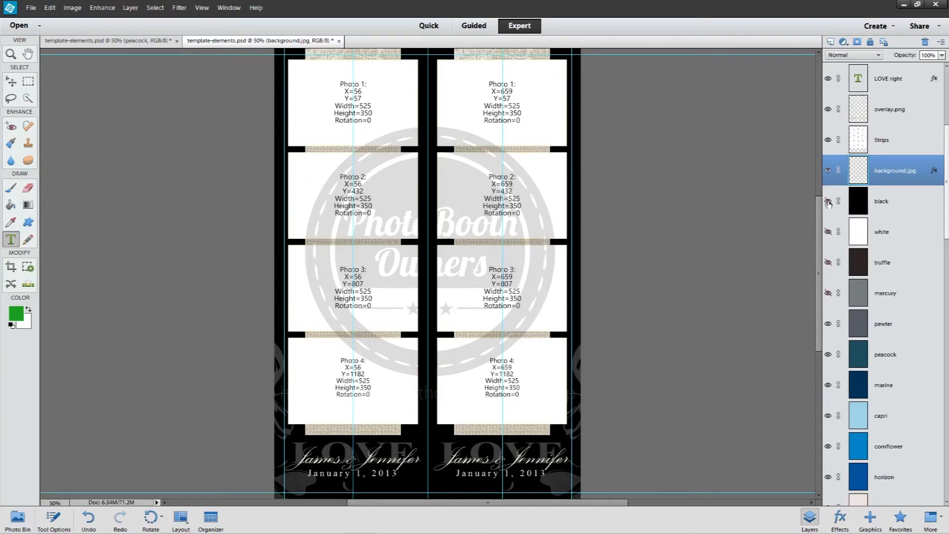
Hide the black swatch layer so the LOVE strip shows the pewter background
{"action": "left_click", "coordinate": [829, 203]}
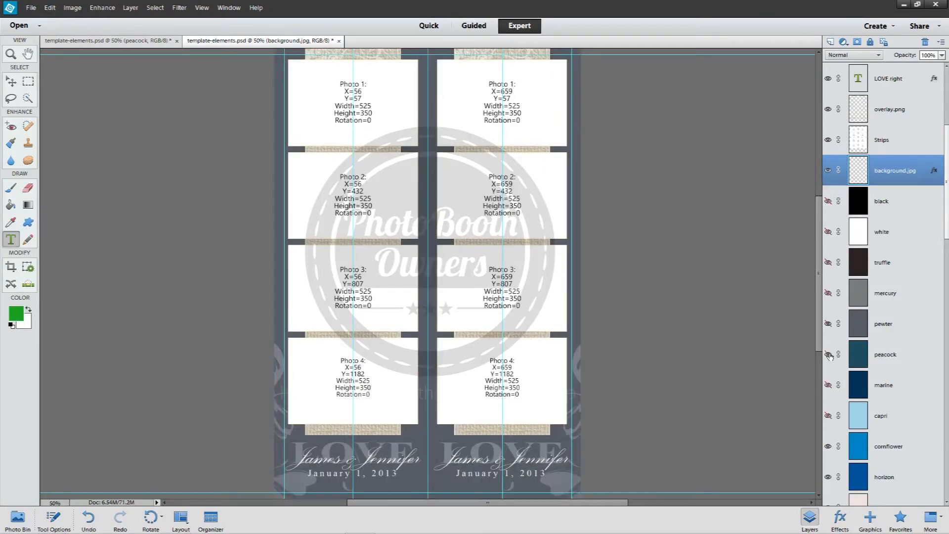